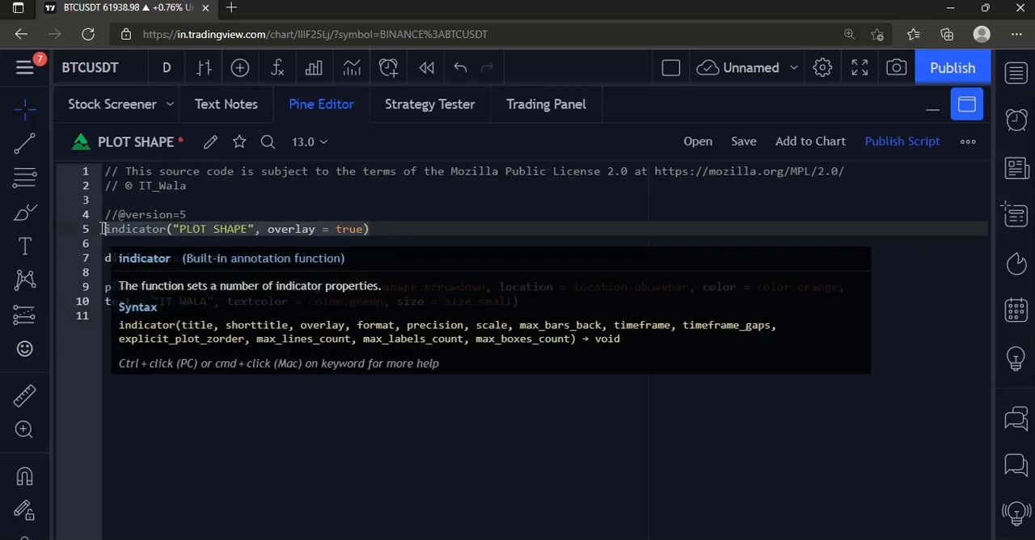
Browse the size.* options and join the label arguments so plotshape sits on line 9 alone.
{"action": "left_click", "coordinate": [416, 226]}
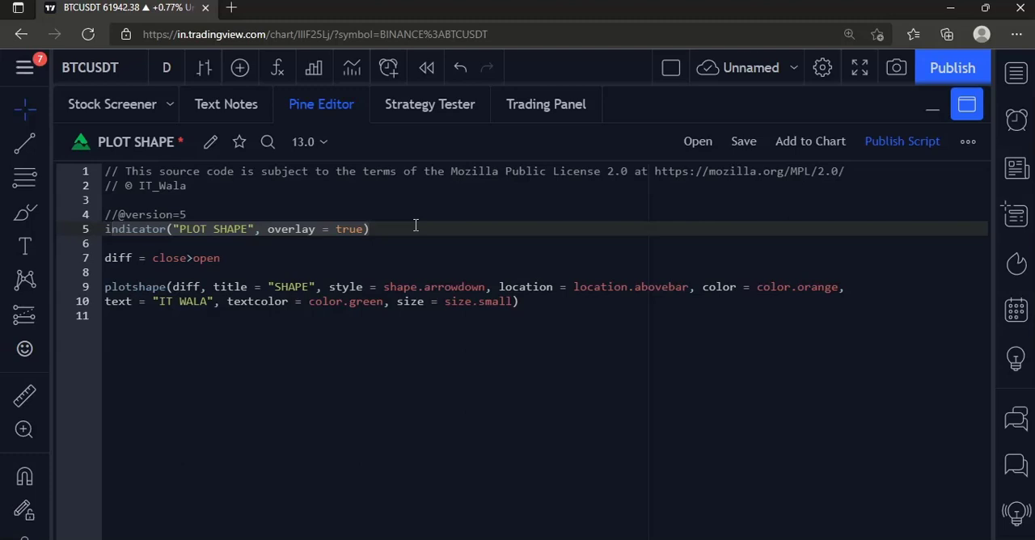
{"action": "left_click", "coordinate": [226, 257]}
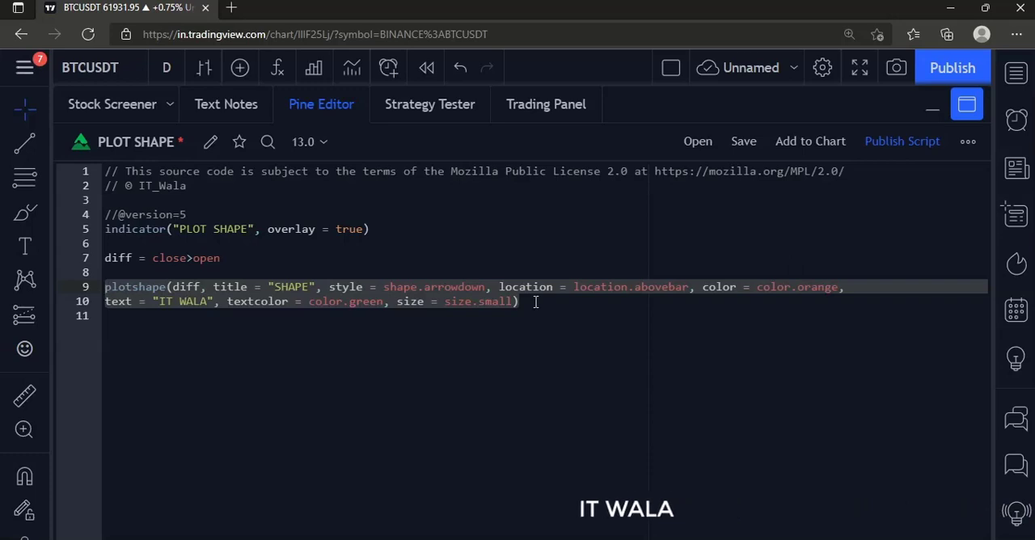
{"action": "mouse_move", "coordinate": [472, 286]}
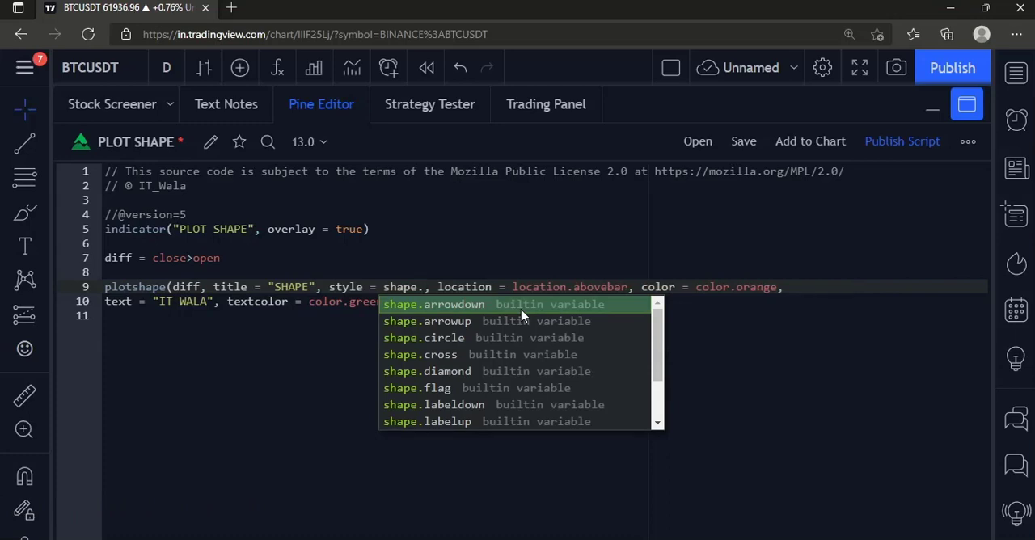
{"action": "mouse_move", "coordinate": [553, 354]}
{"action": "type", "text": ", size = size.small"}
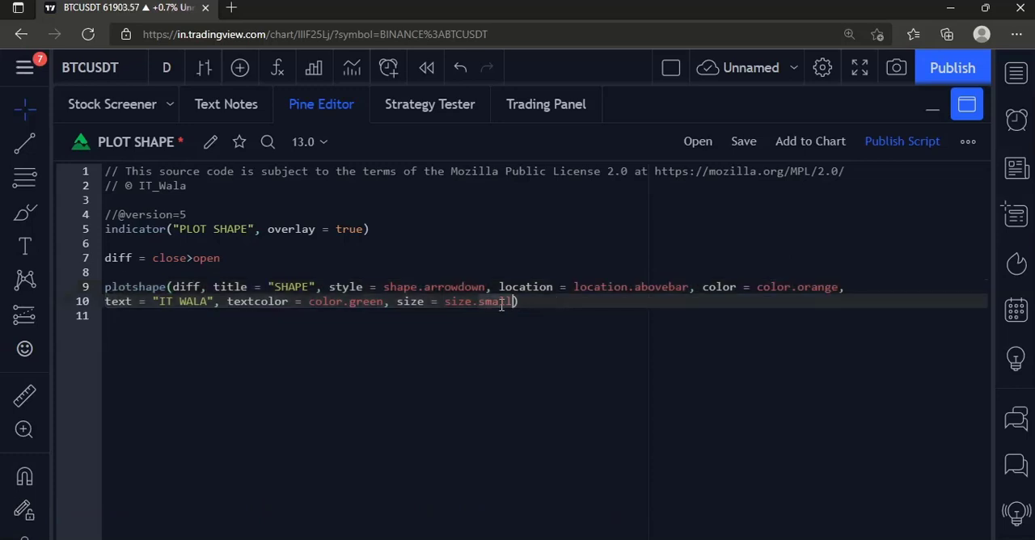
{"action": "key", "text": "Backspace"}
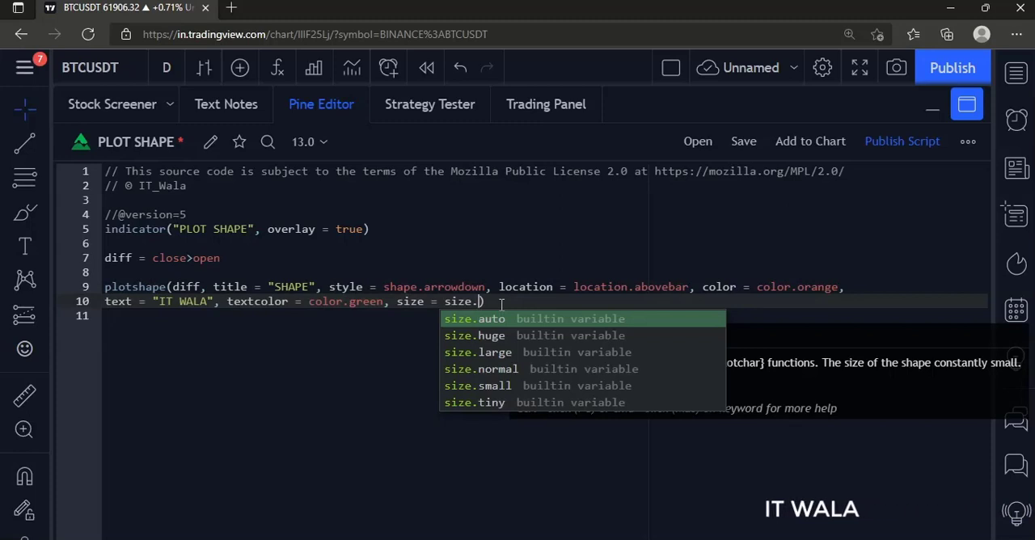
{"action": "left_click", "coordinate": [479, 385]}
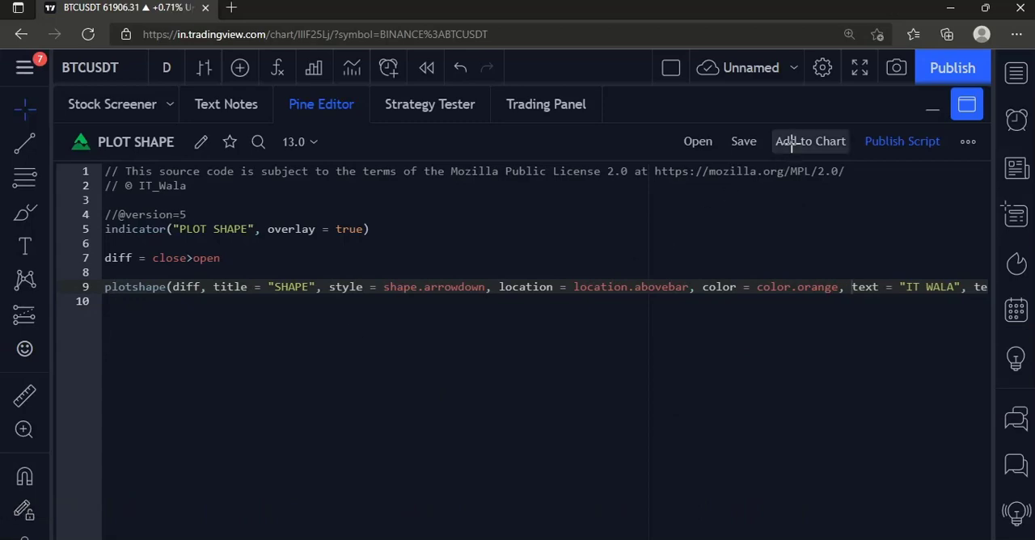
Add the PLOT SHAPE script to the BTCUSDT daily chart, showing orange 'IT WALA' arrows.
{"action": "left_click", "coordinate": [810, 141]}
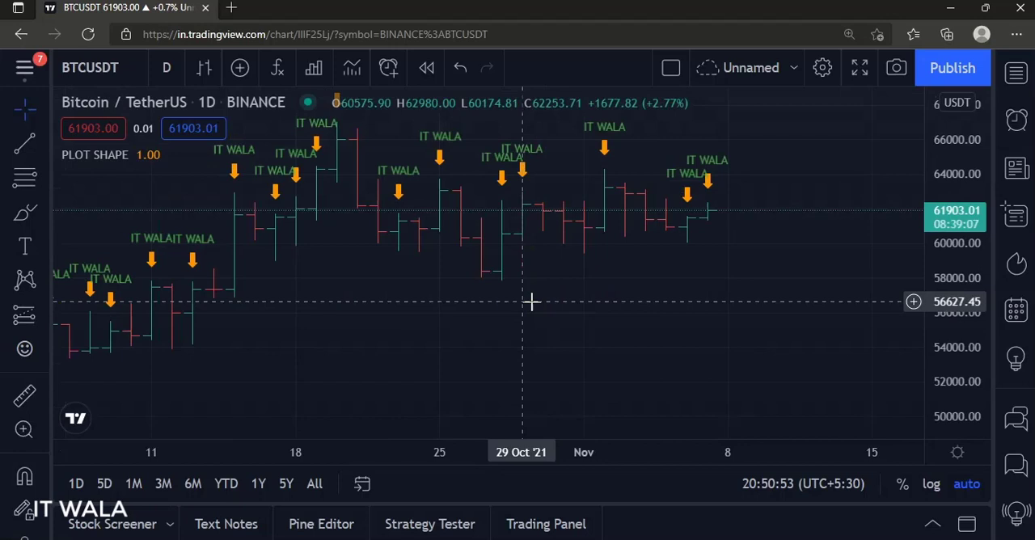
{"action": "mouse_move", "coordinate": [525, 307]}
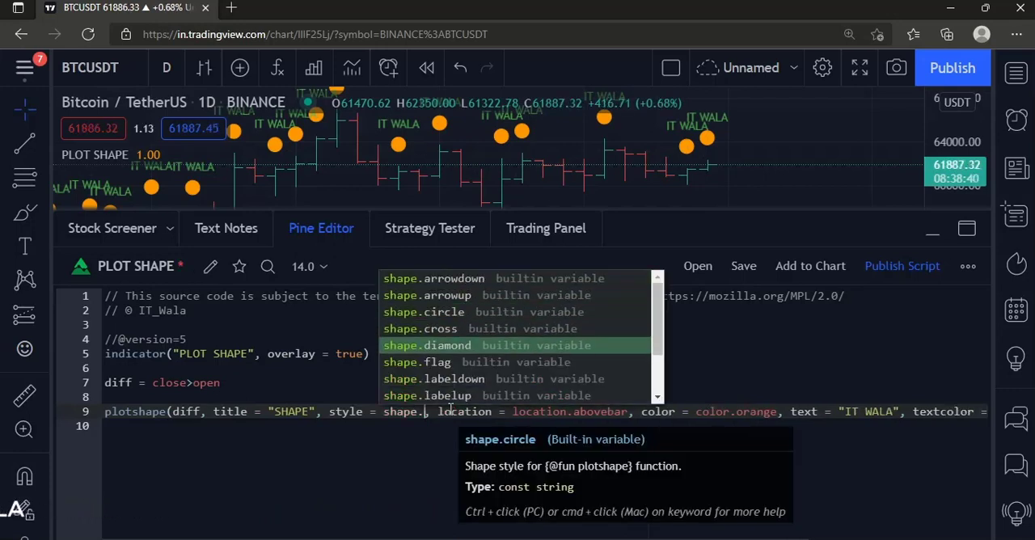
Try several shape.* styles, settle on shape.xcross, and collapse the editor to view the chart.
{"action": "left_click", "coordinate": [447, 346]}
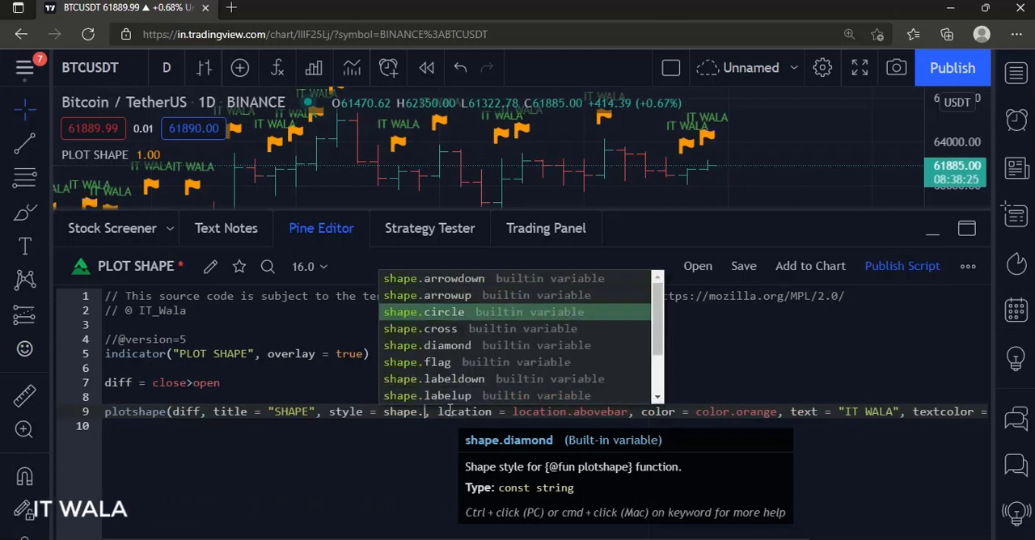
{"action": "left_click", "coordinate": [432, 395]}
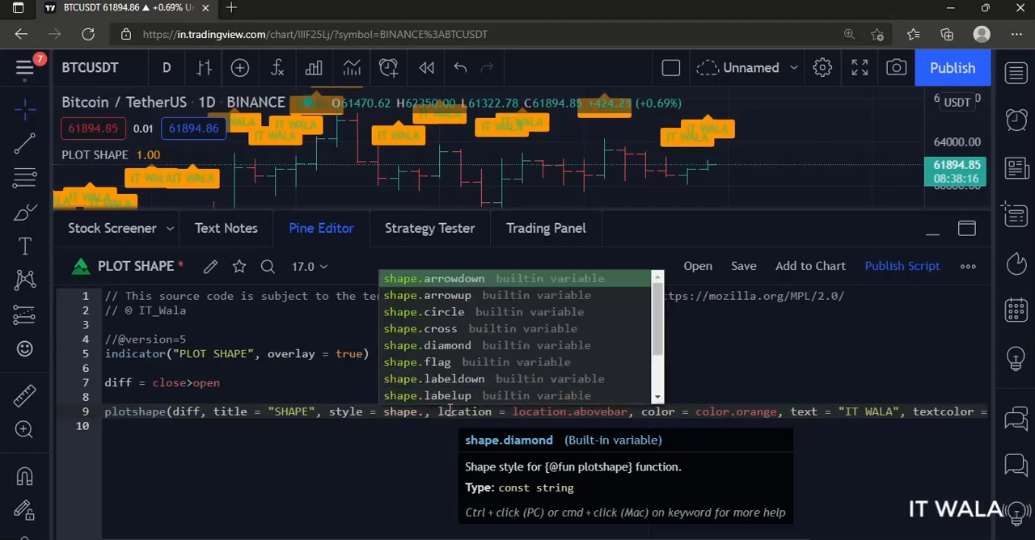
{"action": "scroll", "scroll_direction": "down", "scroll_amount": 3}
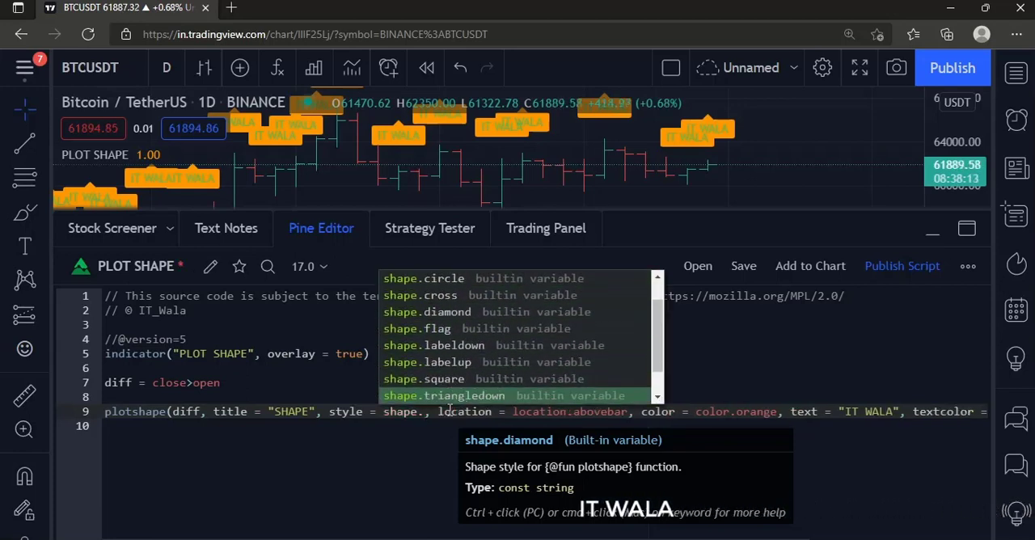
{"action": "left_click", "coordinate": [467, 394]}
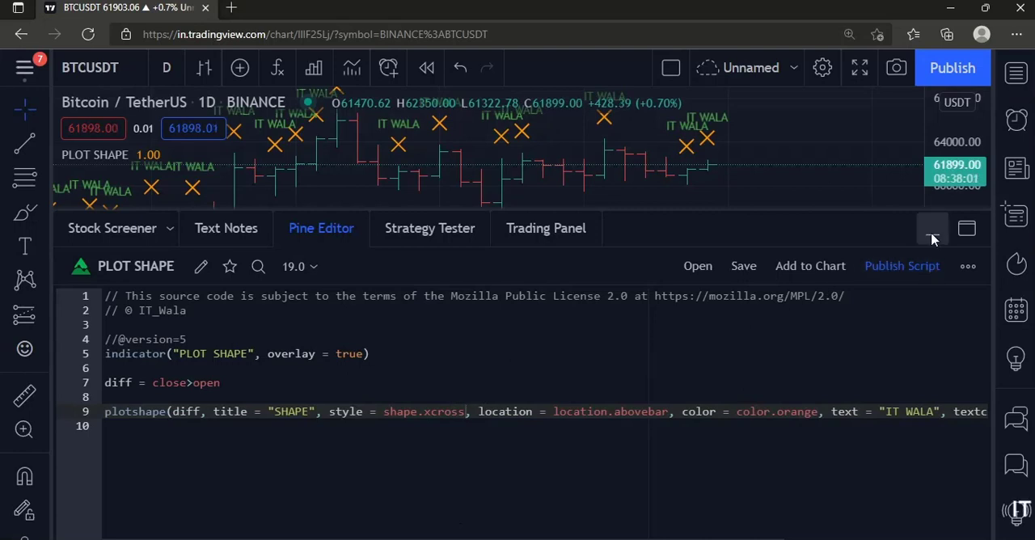
{"action": "left_click", "coordinate": [931, 228]}
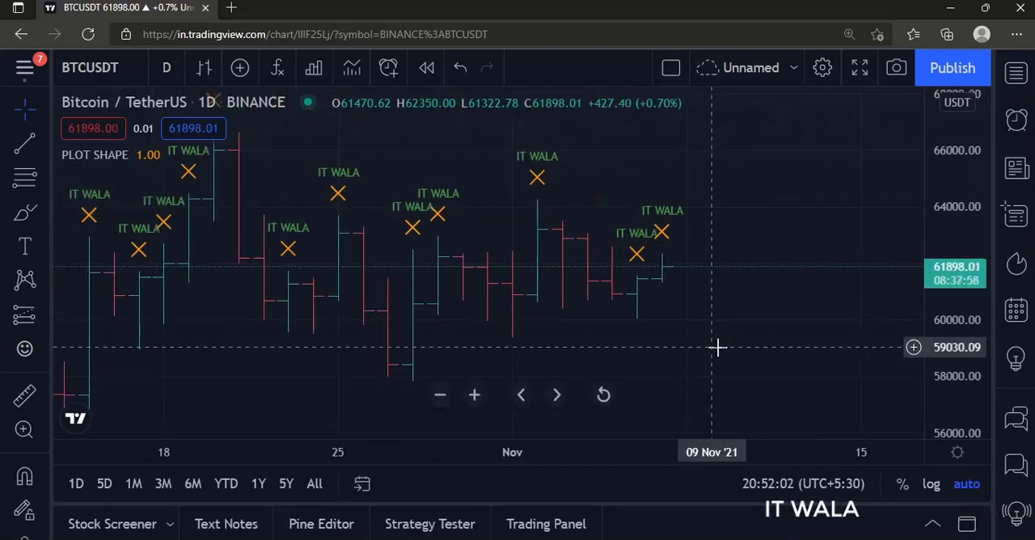